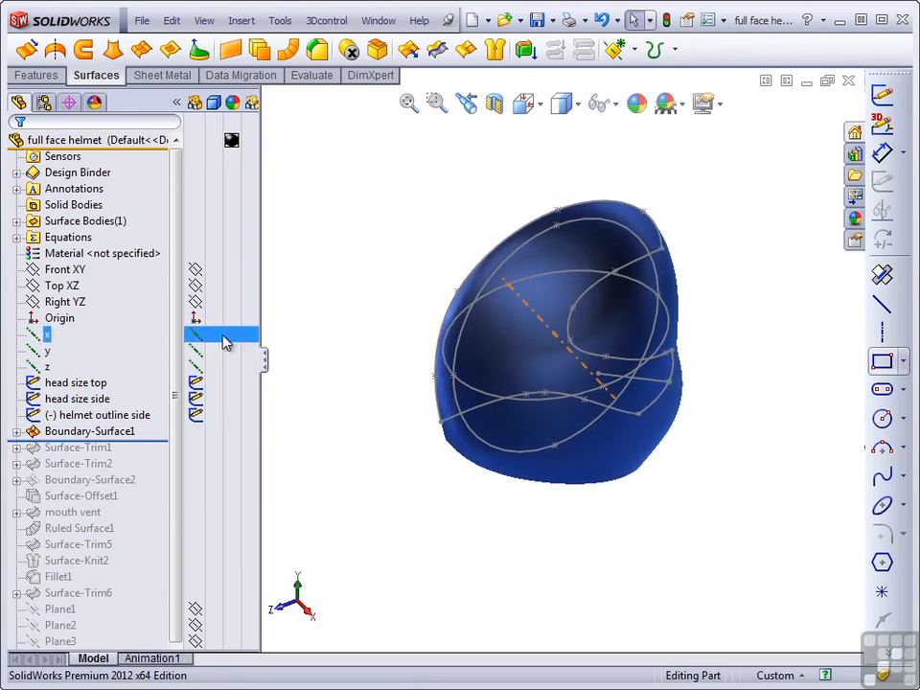
Expand Boundary-Surface1 and highlight Sketch5, Sketch4, Sketch6 and Sketch7 curves on the helmet
{"action": "left_click", "coordinate": [65, 301]}
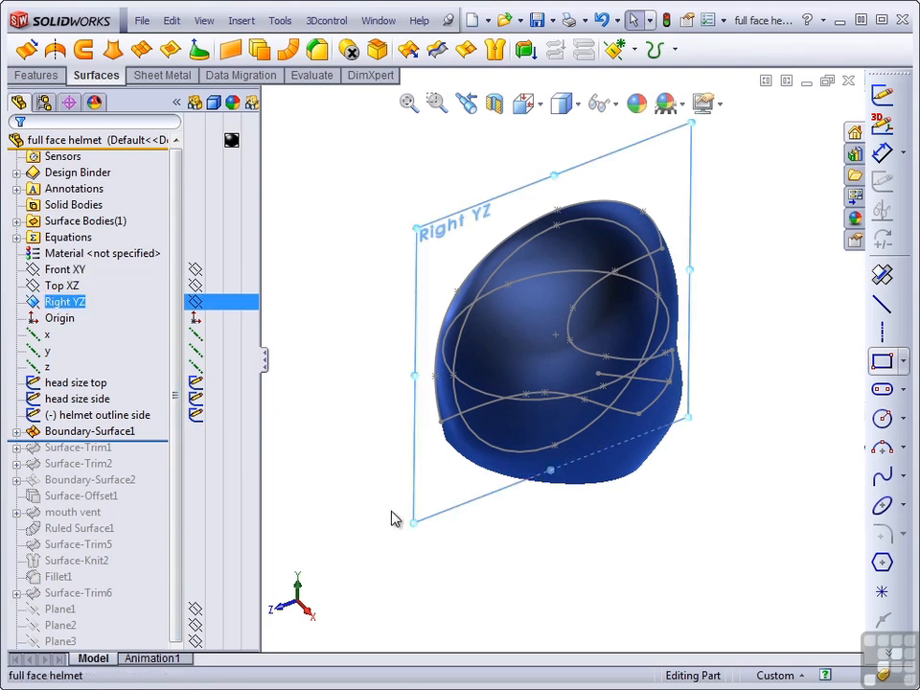
{"action": "left_click", "coordinate": [15, 430]}
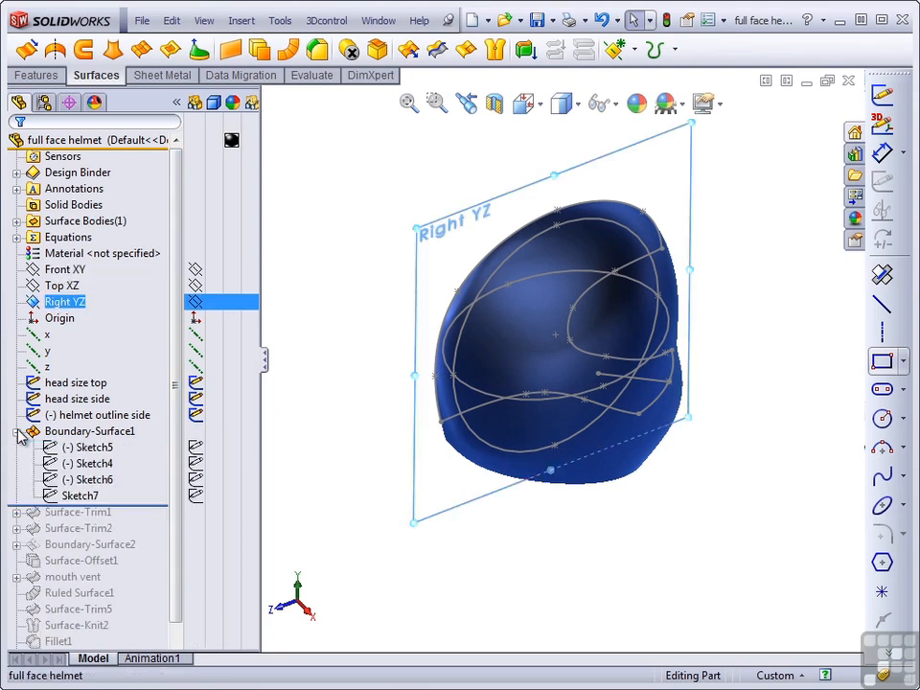
{"action": "left_click", "coordinate": [91, 449]}
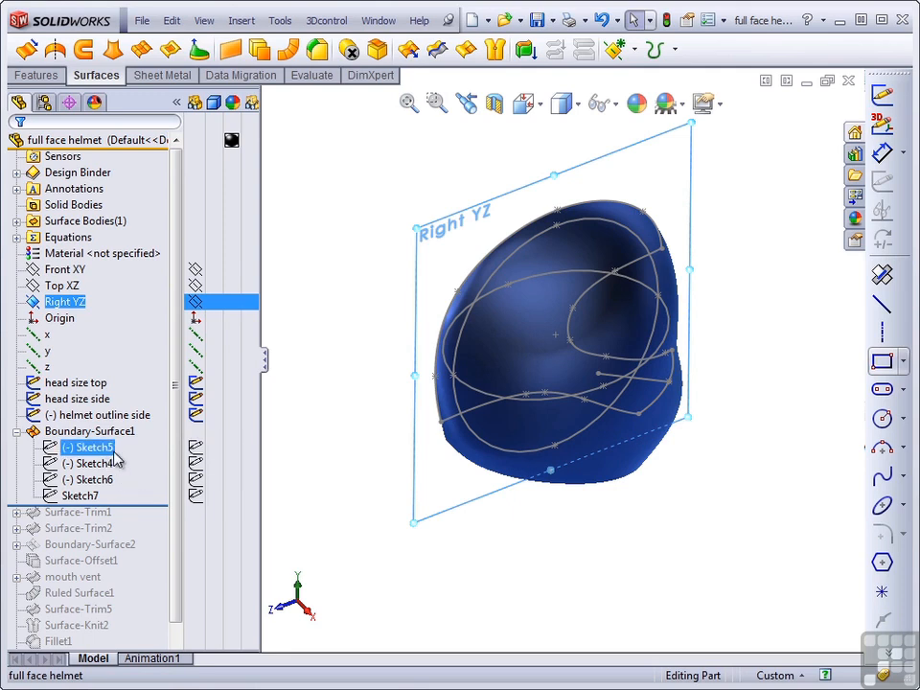
{"action": "left_click", "coordinate": [92, 462]}
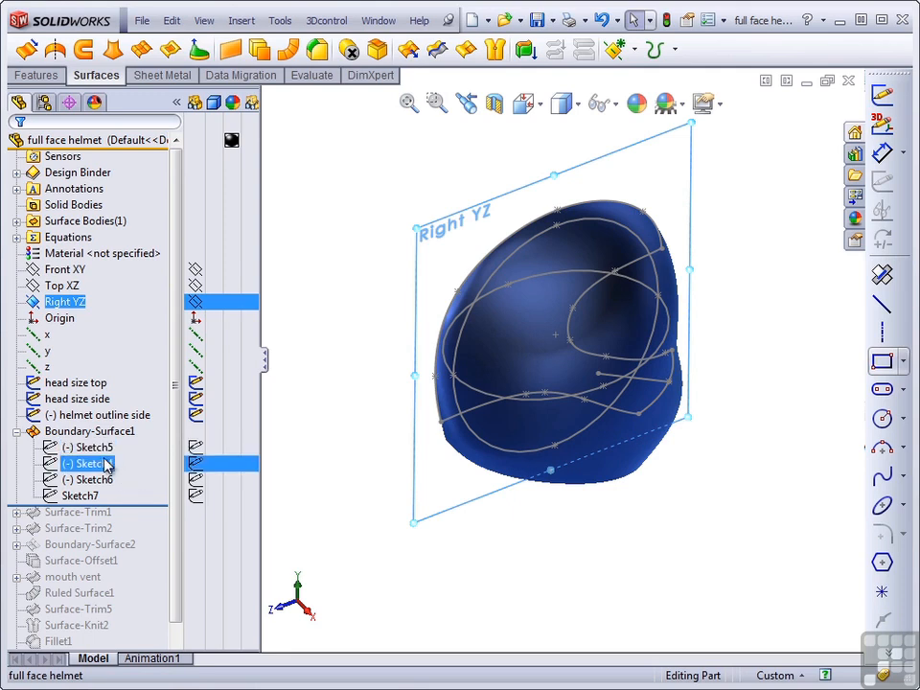
{"action": "left_click", "coordinate": [88, 479]}
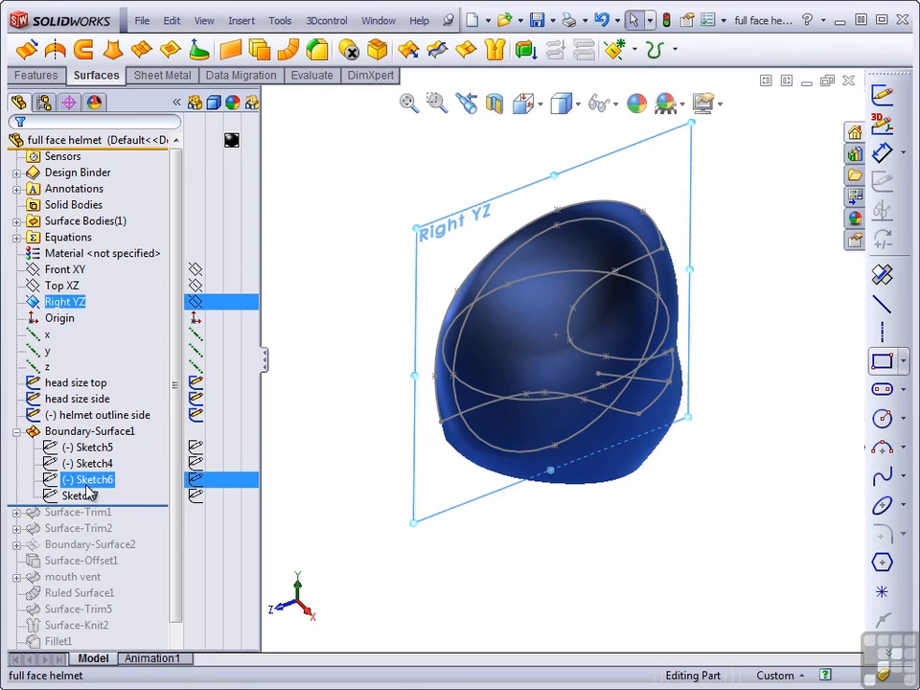
{"action": "left_click", "coordinate": [88, 462]}
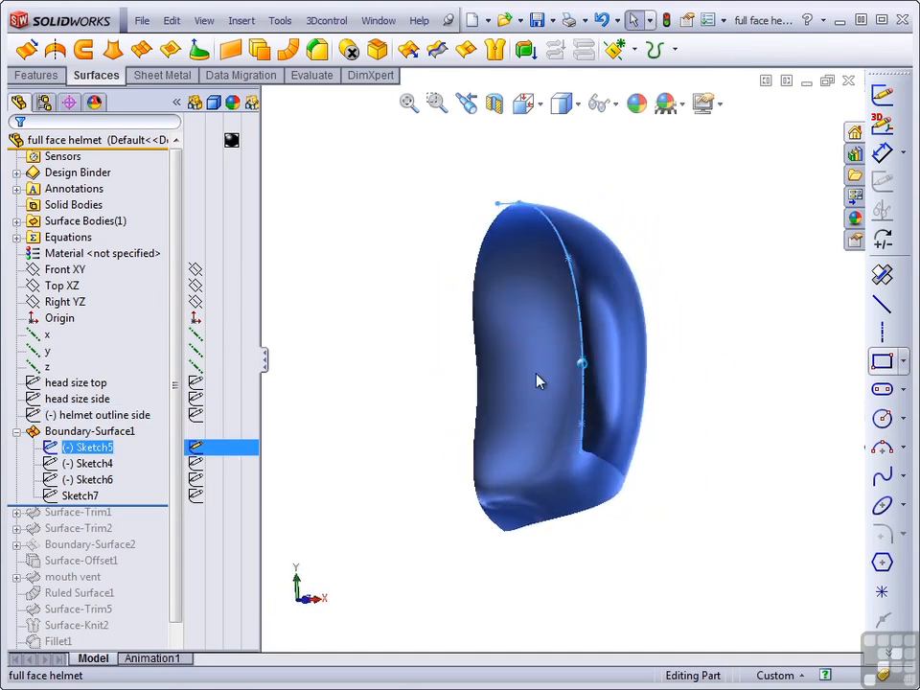
Rotate the helmet to a side view and review the remaining sketches as a curve network
{"action": "left_click_drag", "start_coordinate": [537, 381], "coordinate": [752, 372]}
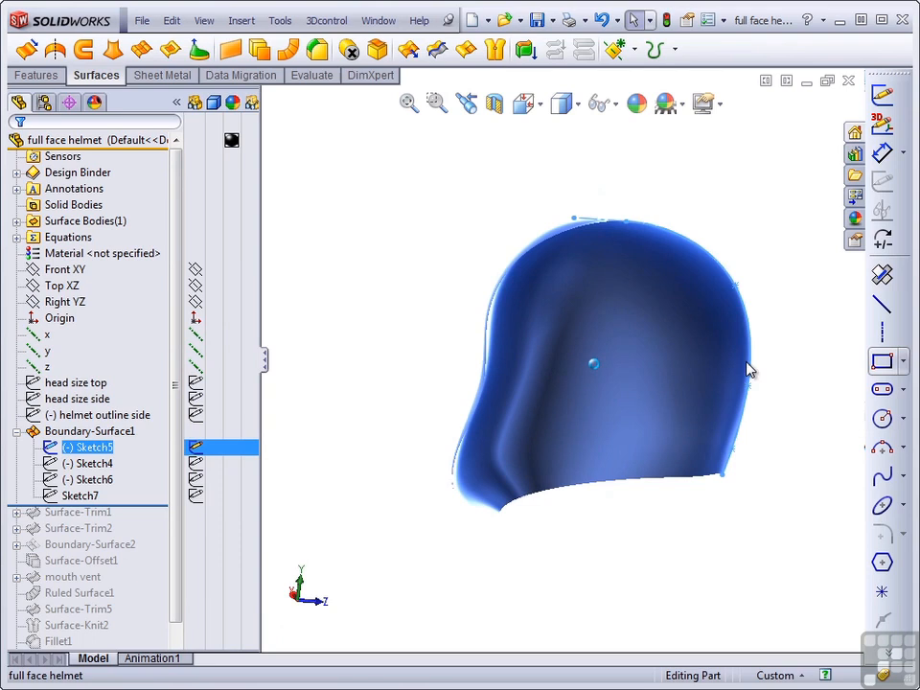
{"action": "left_click", "coordinate": [88, 462]}
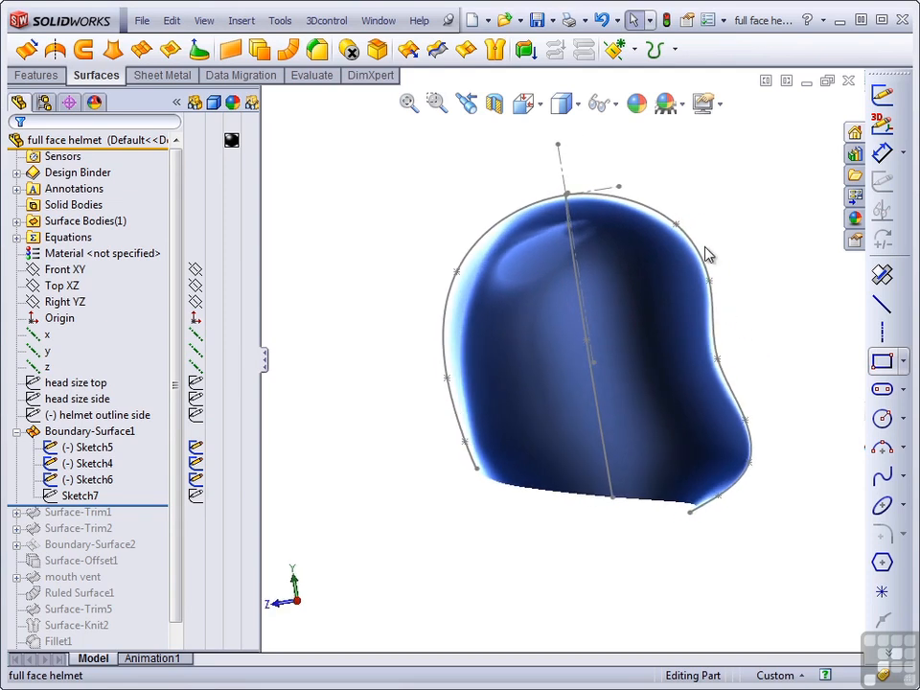
{"action": "mouse_move", "coordinate": [729, 380]}
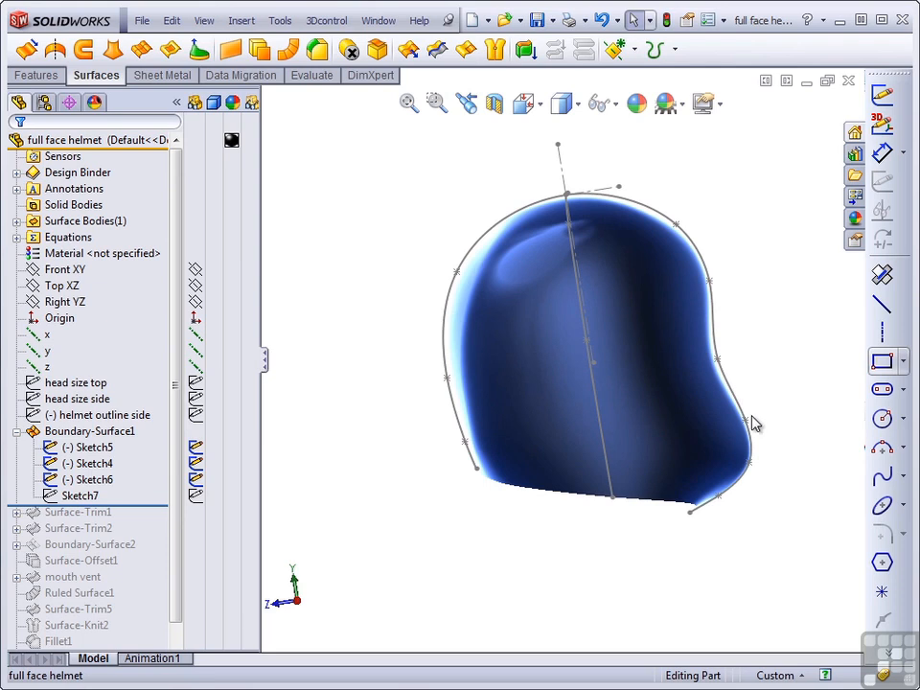
{"action": "left_click", "coordinate": [96, 414]}
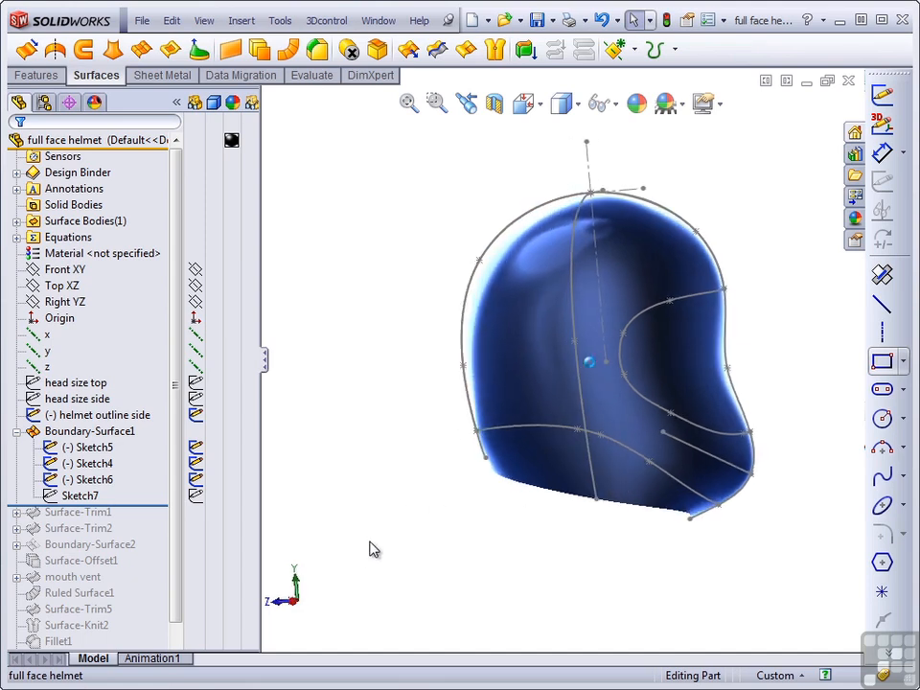
{"action": "left_click", "coordinate": [84, 494]}
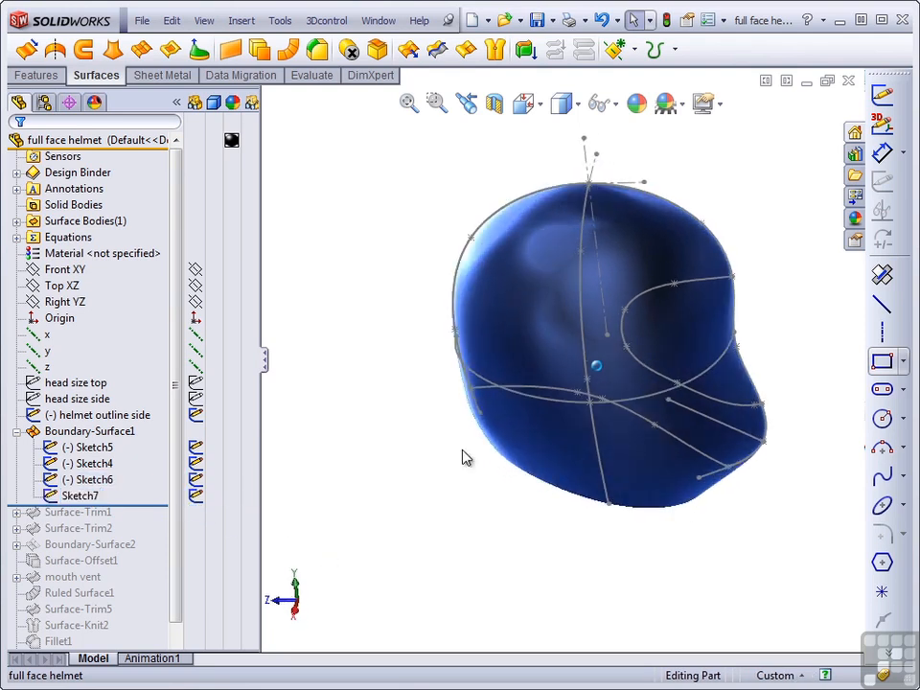
{"action": "left_click_drag", "start_coordinate": [466, 456], "coordinate": [672, 406]}
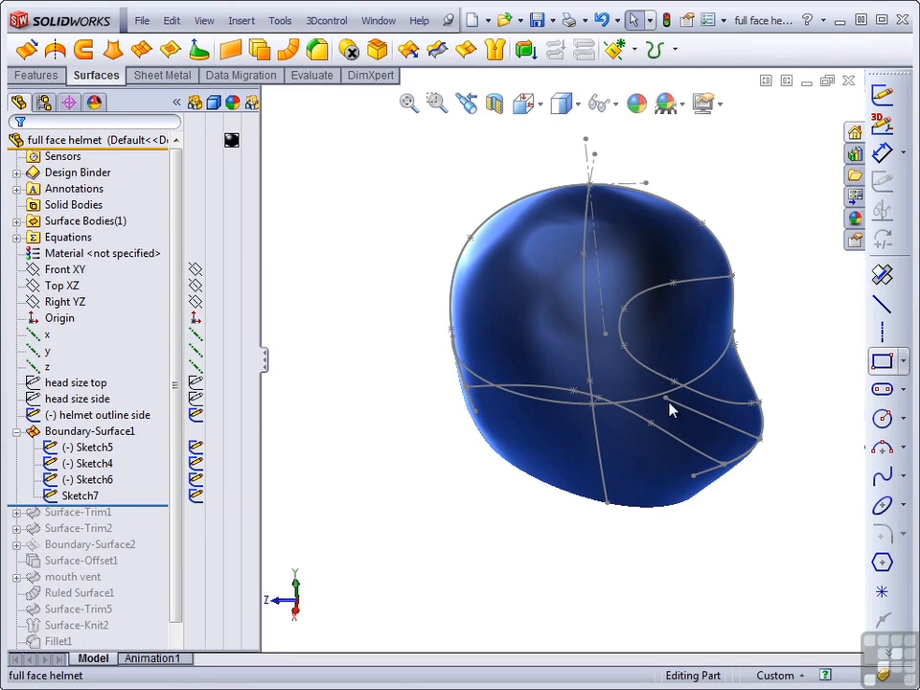
{"action": "mouse_move", "coordinate": [745, 344]}
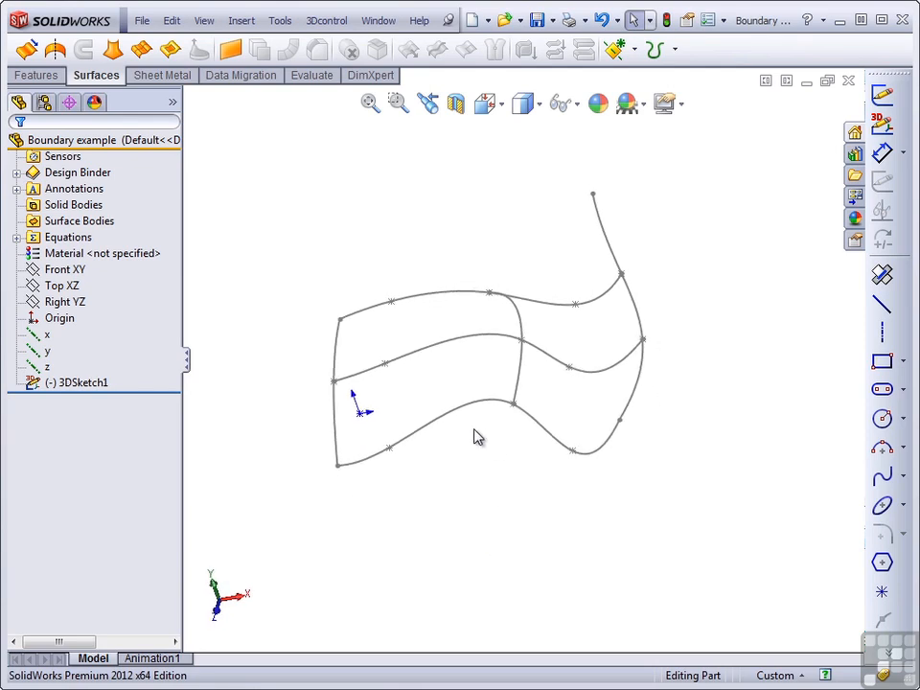
{"action": "mouse_move", "coordinate": [142, 50]}
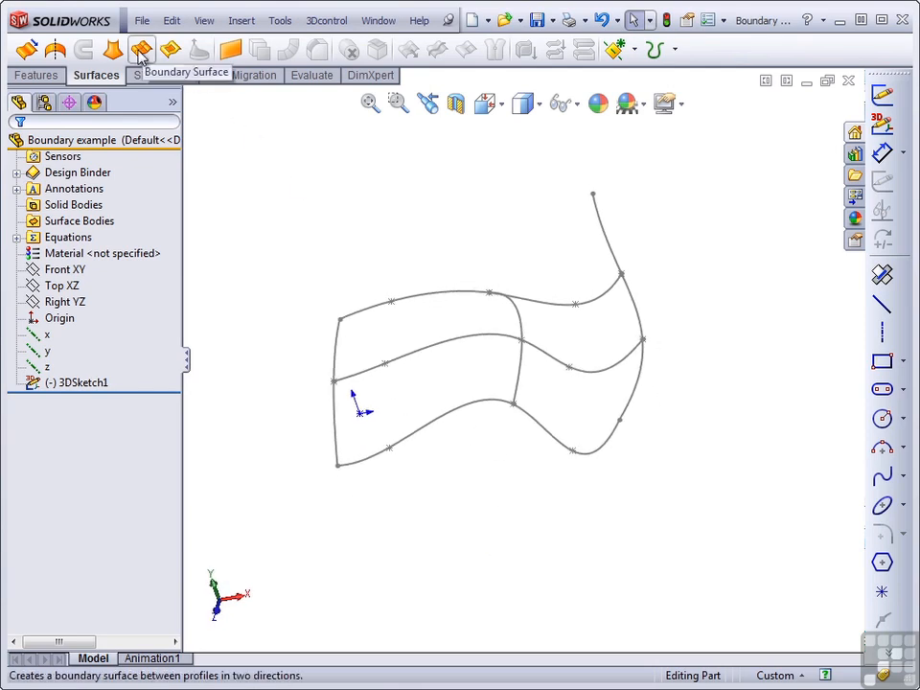
Start a Boundary Surface on the spline mesh and bring up the SelectionManager options
{"action": "left_click", "coordinate": [142, 50]}
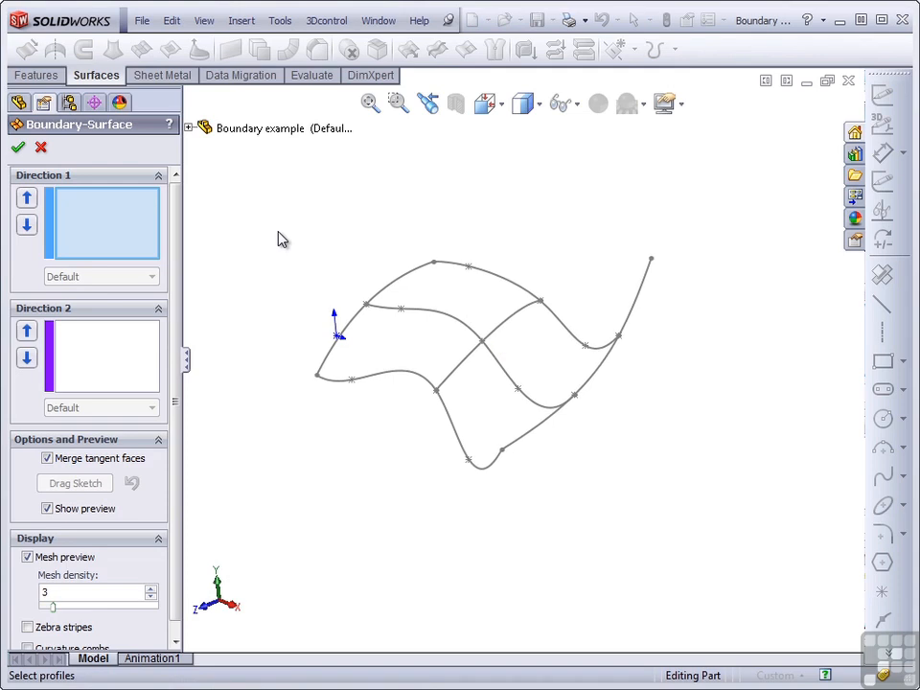
{"action": "mouse_move", "coordinate": [138, 228]}
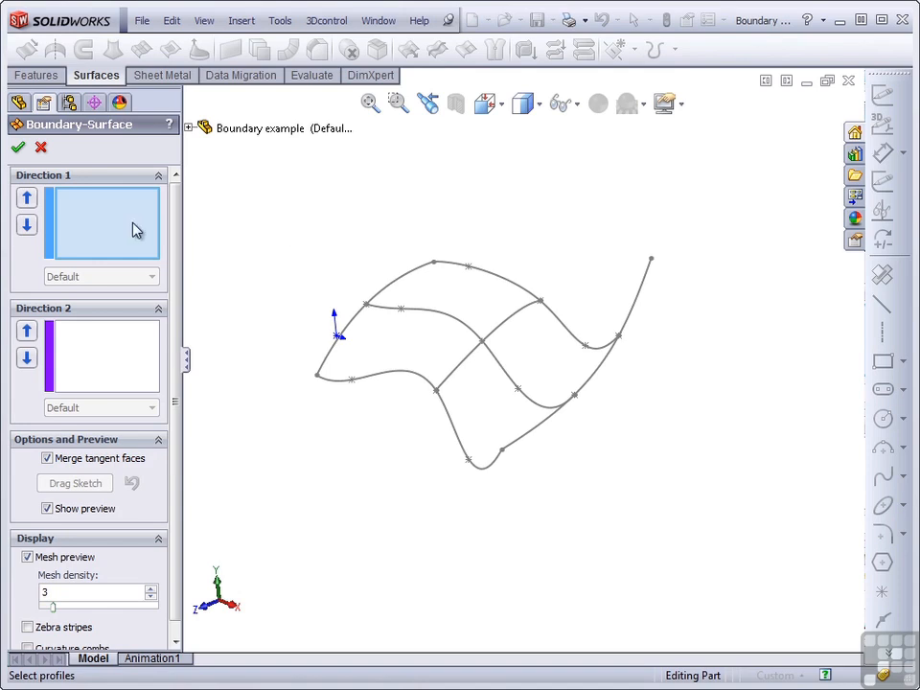
{"action": "mouse_move", "coordinate": [103, 221]}
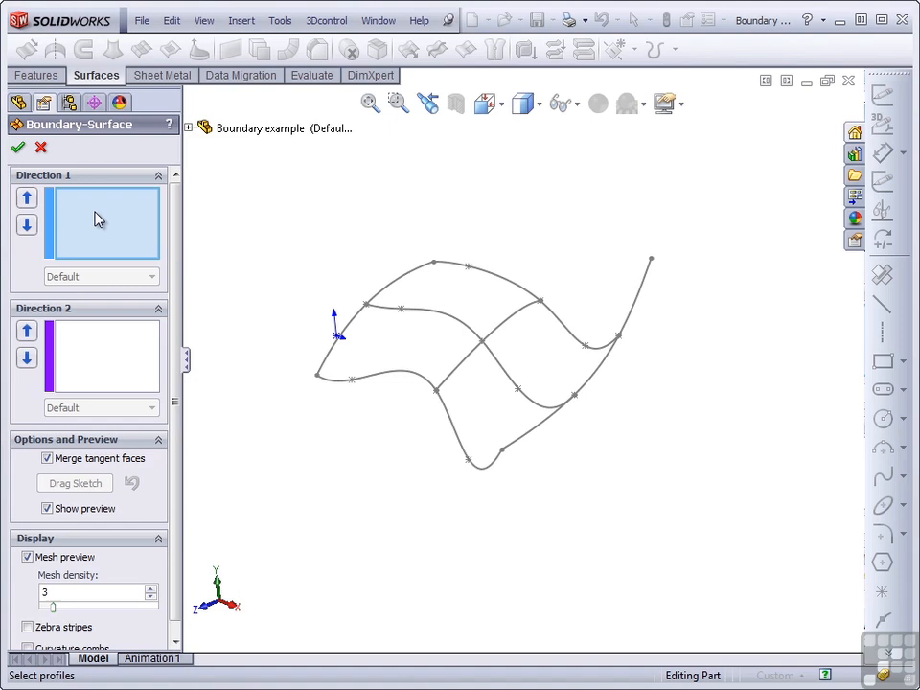
{"action": "mouse_move", "coordinate": [85, 342]}
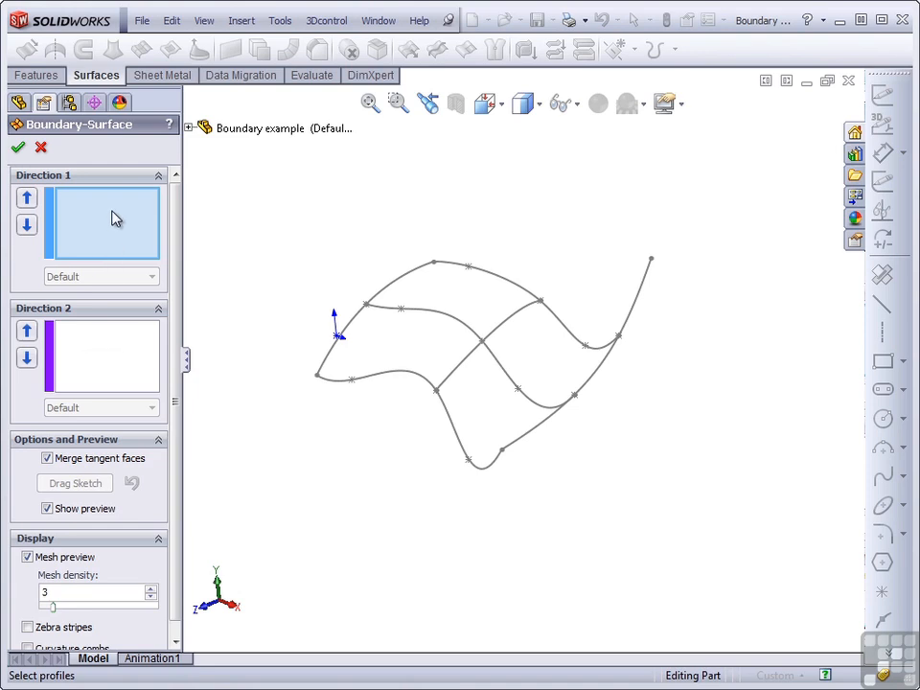
{"action": "mouse_move", "coordinate": [96, 362]}
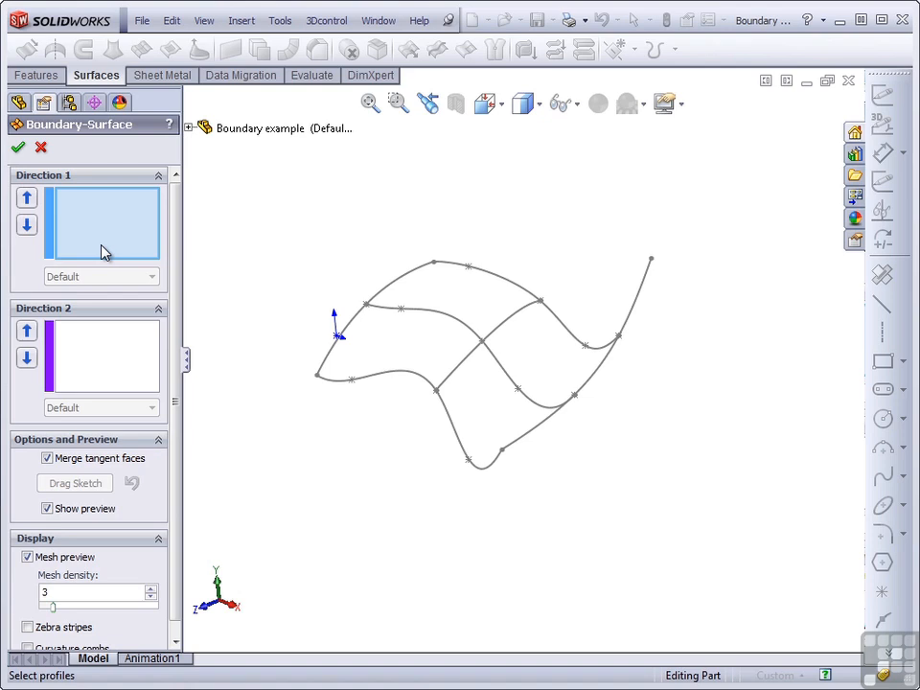
{"action": "mouse_move", "coordinate": [105, 215]}
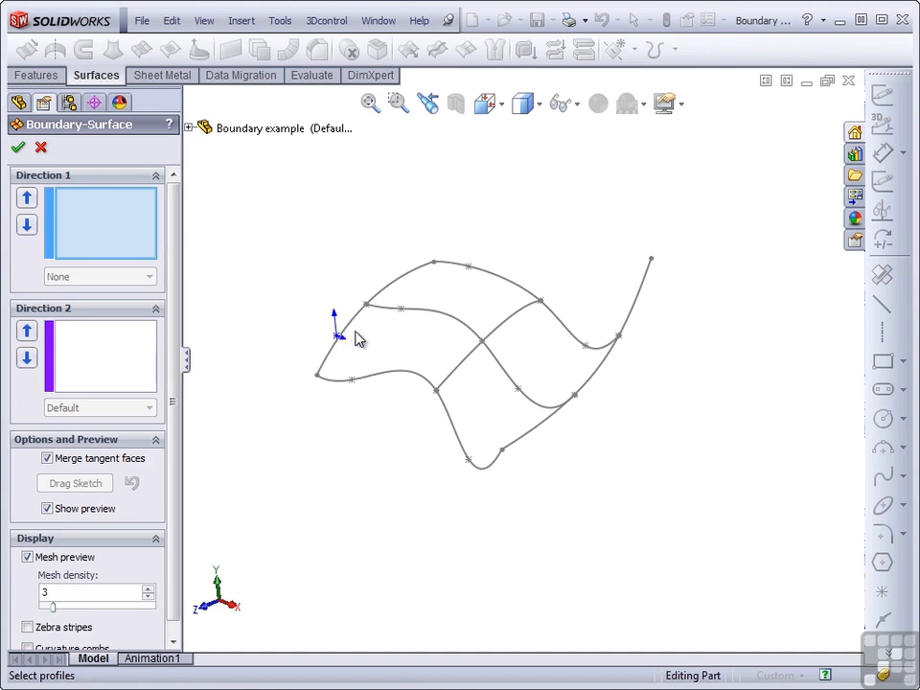
{"action": "right_click", "coordinate": [357, 342]}
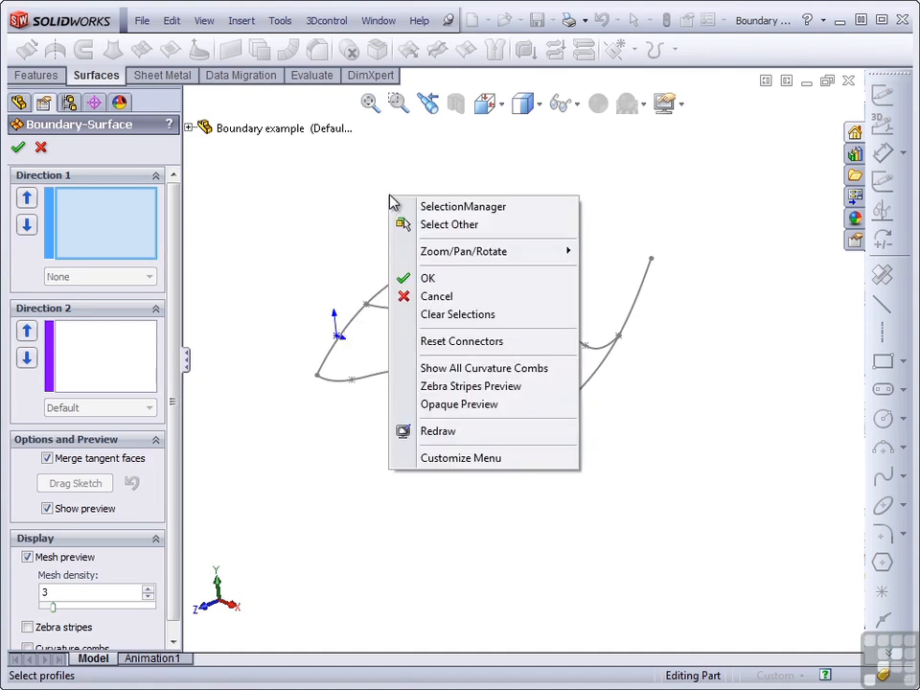
{"action": "mouse_move", "coordinate": [464, 207]}
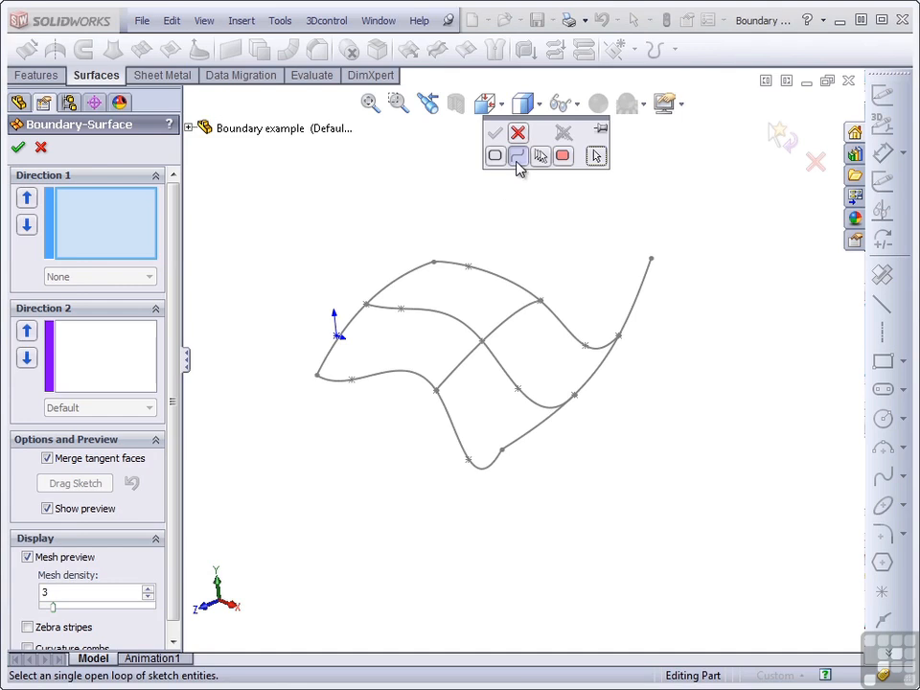
{"action": "mouse_move", "coordinate": [541, 156]}
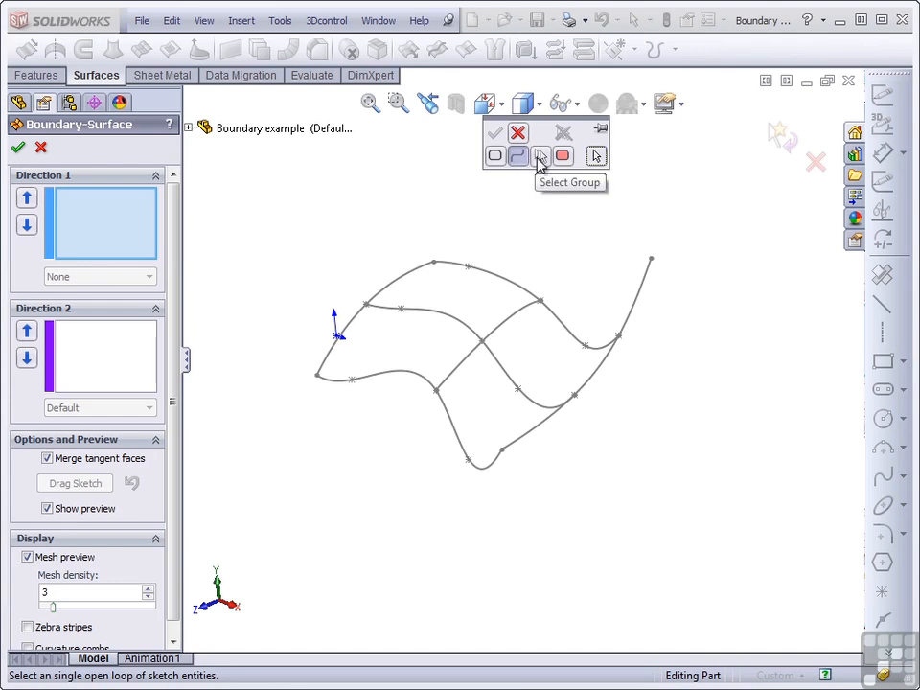
{"action": "mouse_move", "coordinate": [494, 155]}
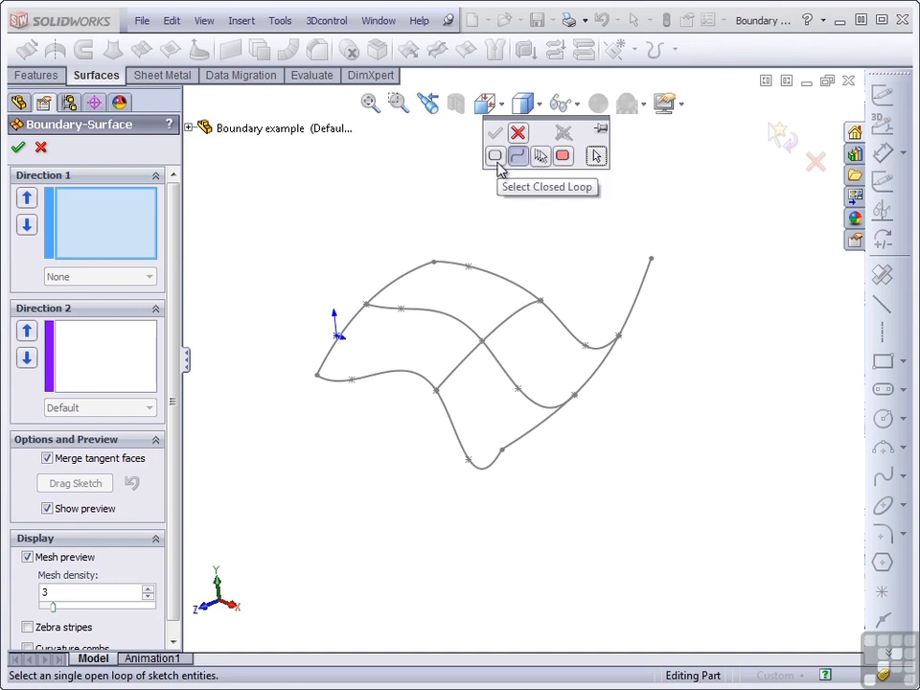
{"action": "left_click", "coordinate": [539, 155]}
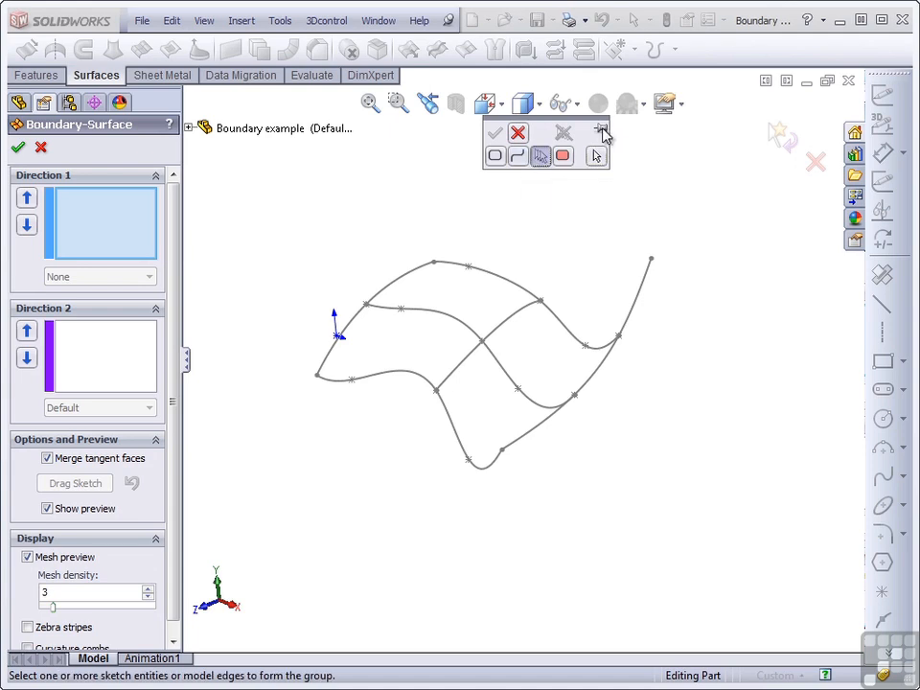
{"action": "mouse_move", "coordinate": [599, 130]}
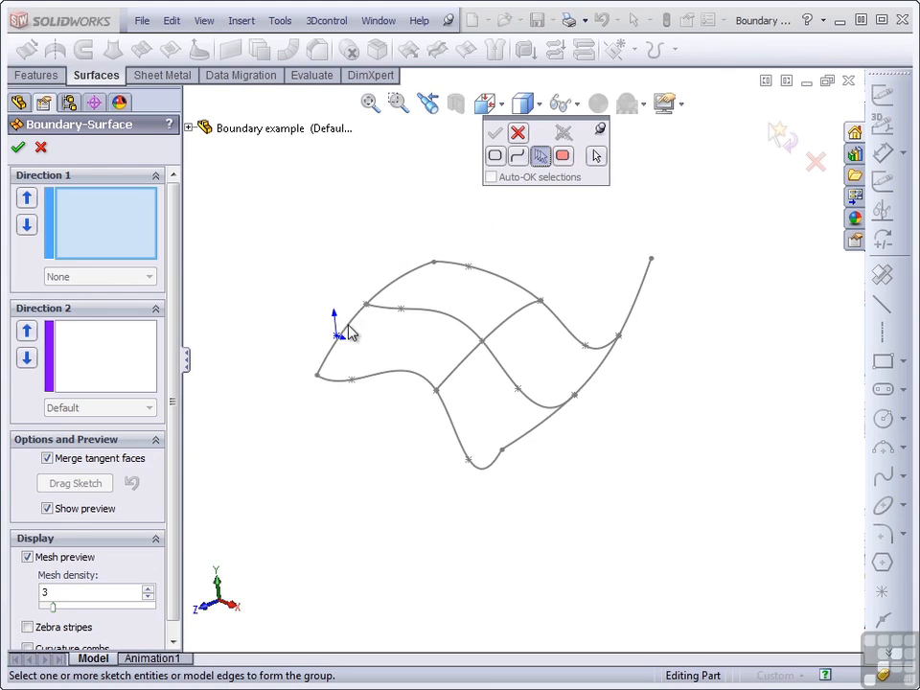
Add the left edge spline as a Direction 1 curve and rotate around the surface preview
{"action": "left_click", "coordinate": [349, 326]}
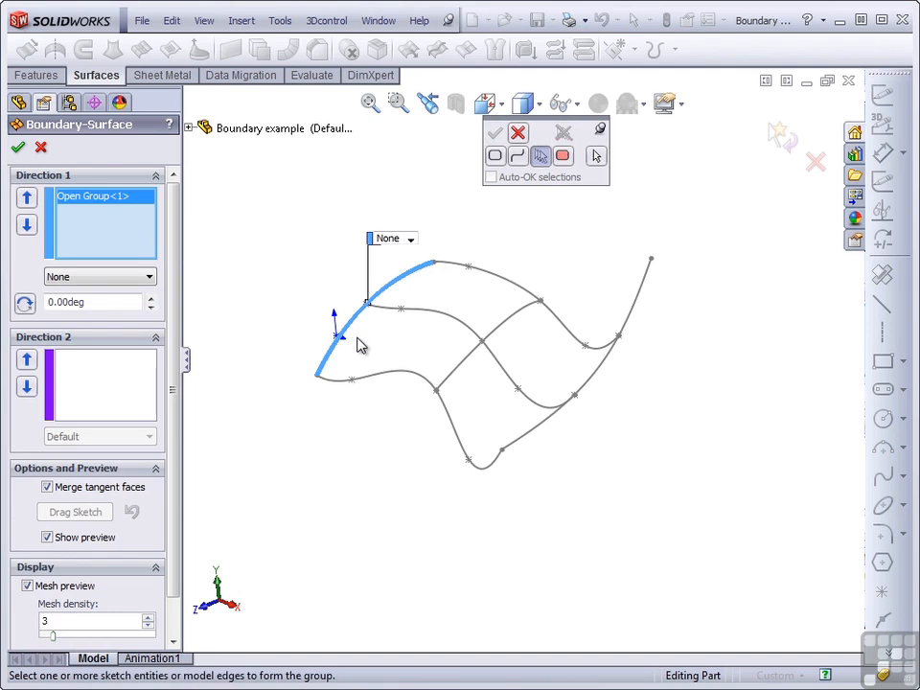
{"action": "mouse_move", "coordinate": [96, 387]}
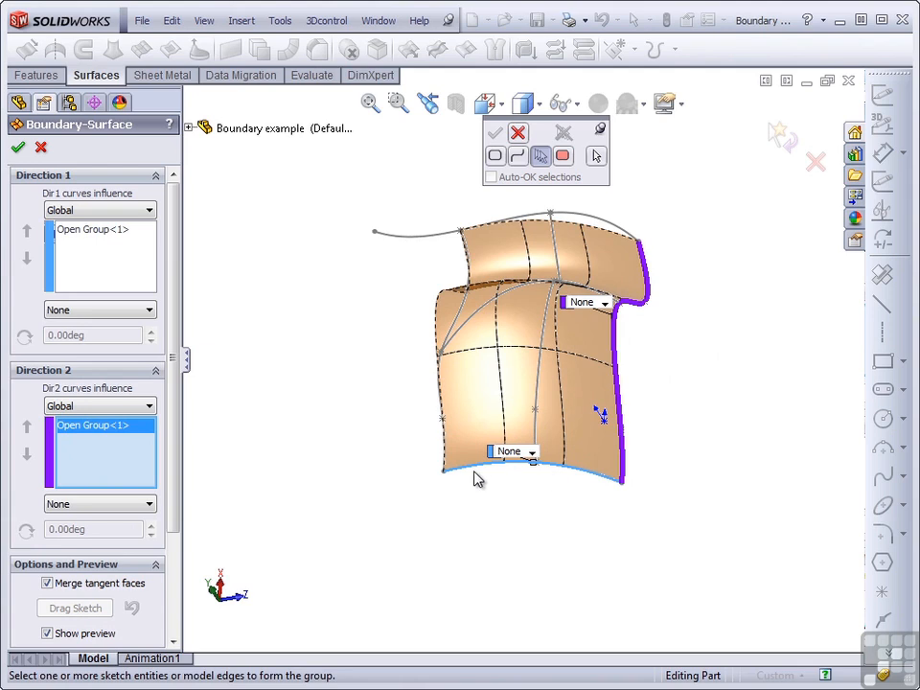
{"action": "mouse_move", "coordinate": [606, 491]}
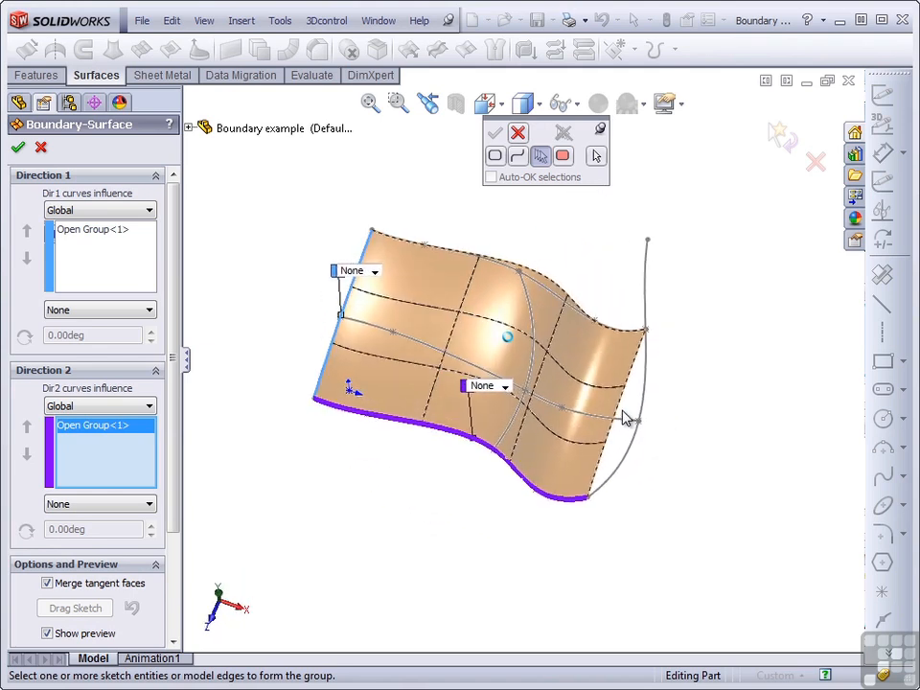
{"action": "left_click_drag", "start_coordinate": [623, 418], "coordinate": [278, 462]}
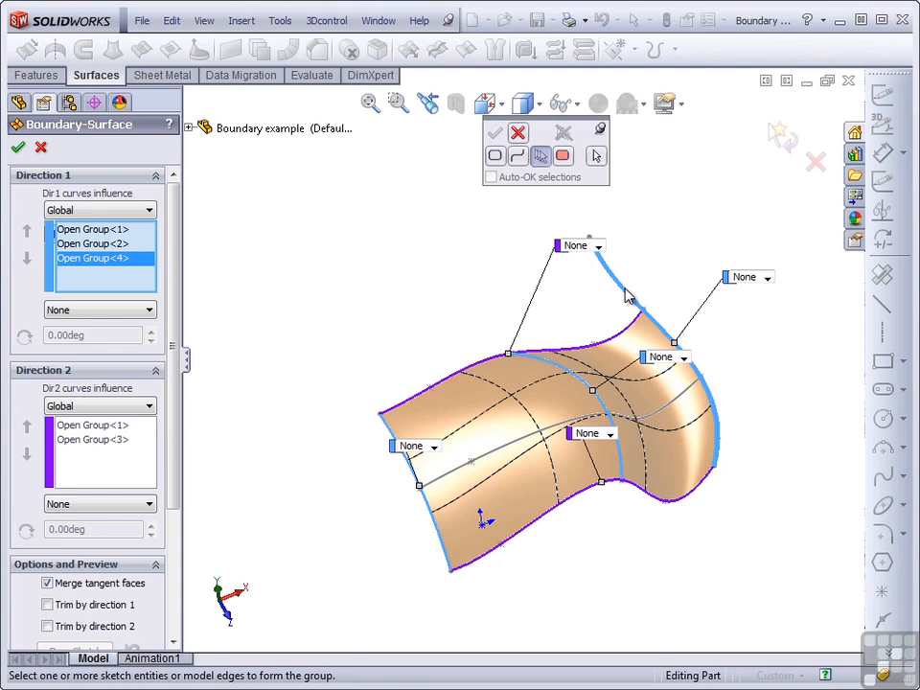
{"action": "mouse_move", "coordinate": [75, 284]}
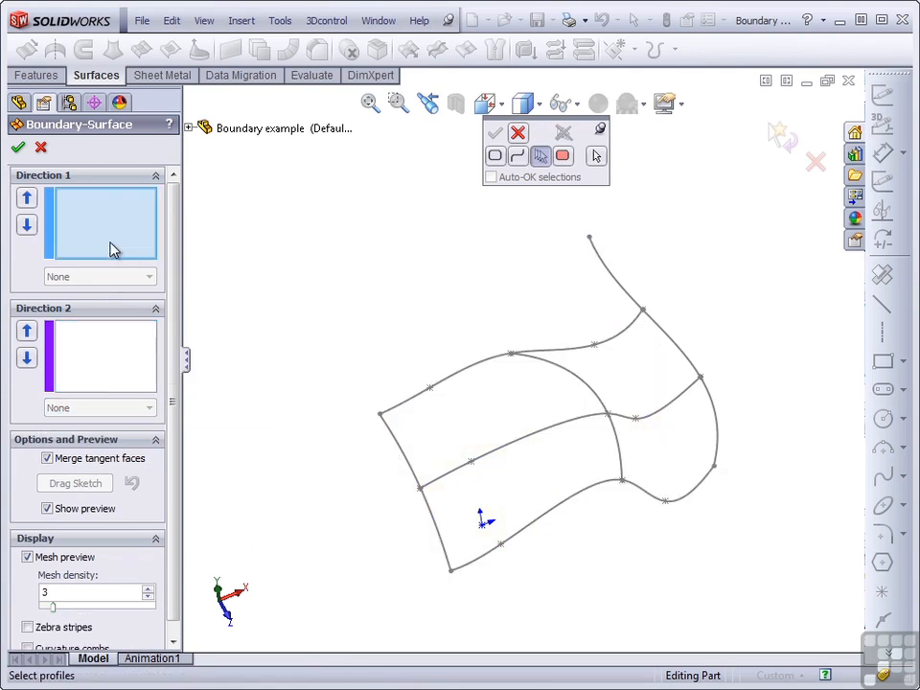
{"action": "mouse_move", "coordinate": [721, 416]}
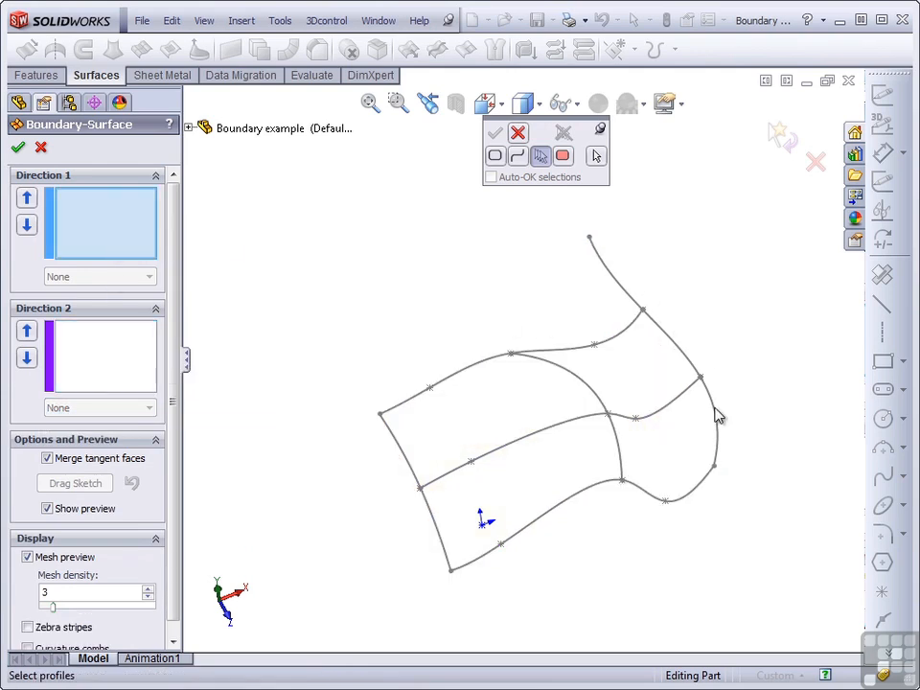
Drive the preview from the right spline and two crossing splines, with Trim by direction enabled
{"action": "left_click", "coordinate": [713, 451]}
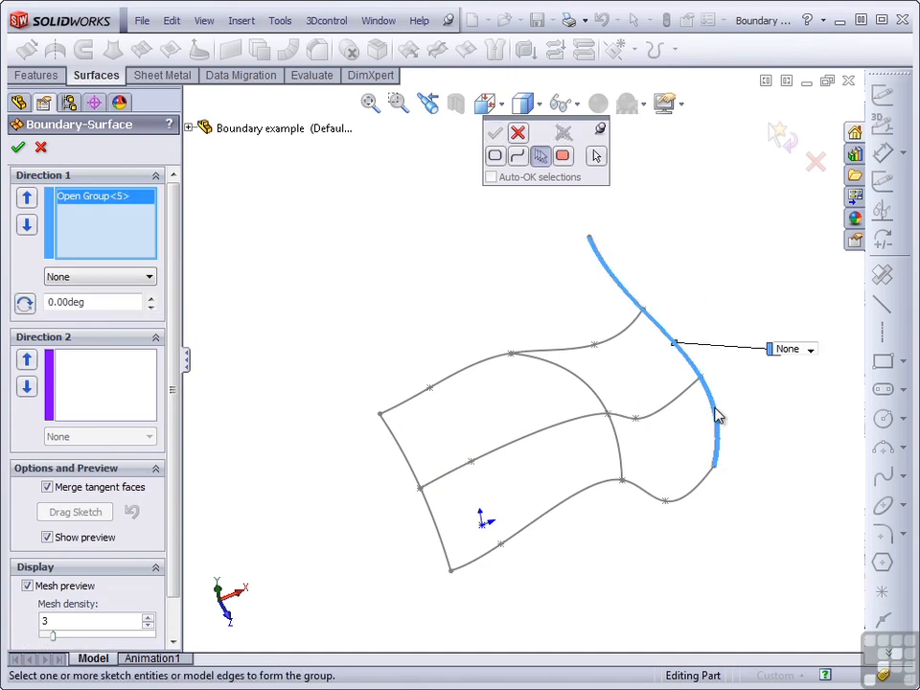
{"action": "left_click", "coordinate": [100, 383]}
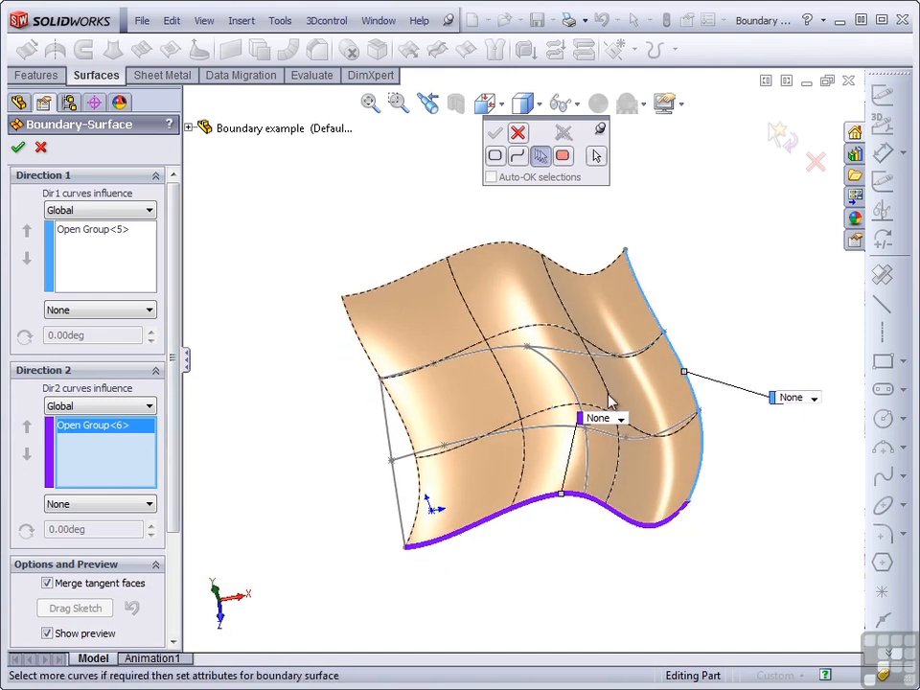
{"action": "left_click", "coordinate": [598, 360]}
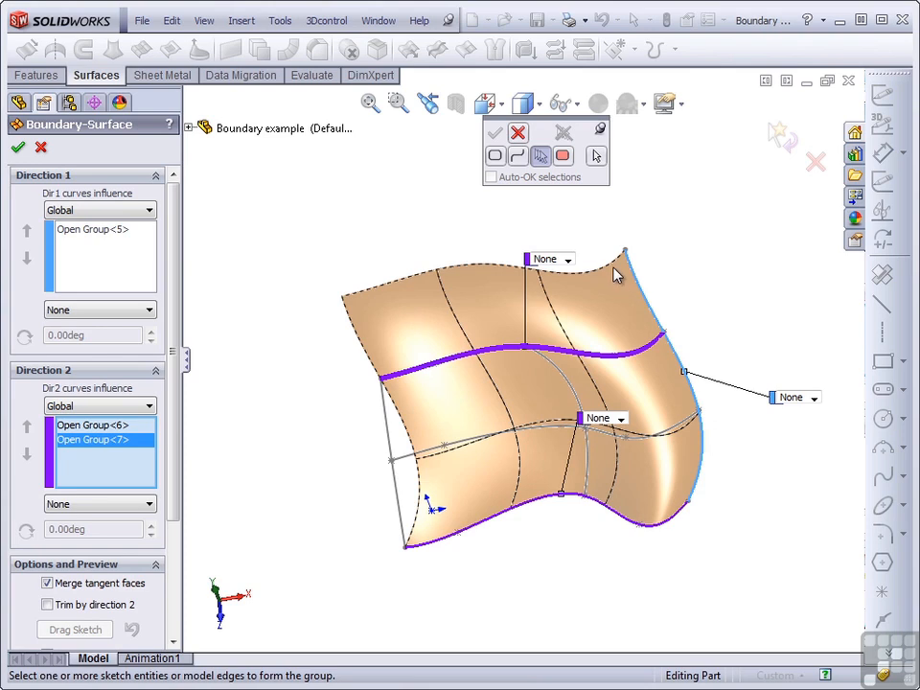
{"action": "mouse_move", "coordinate": [637, 315]}
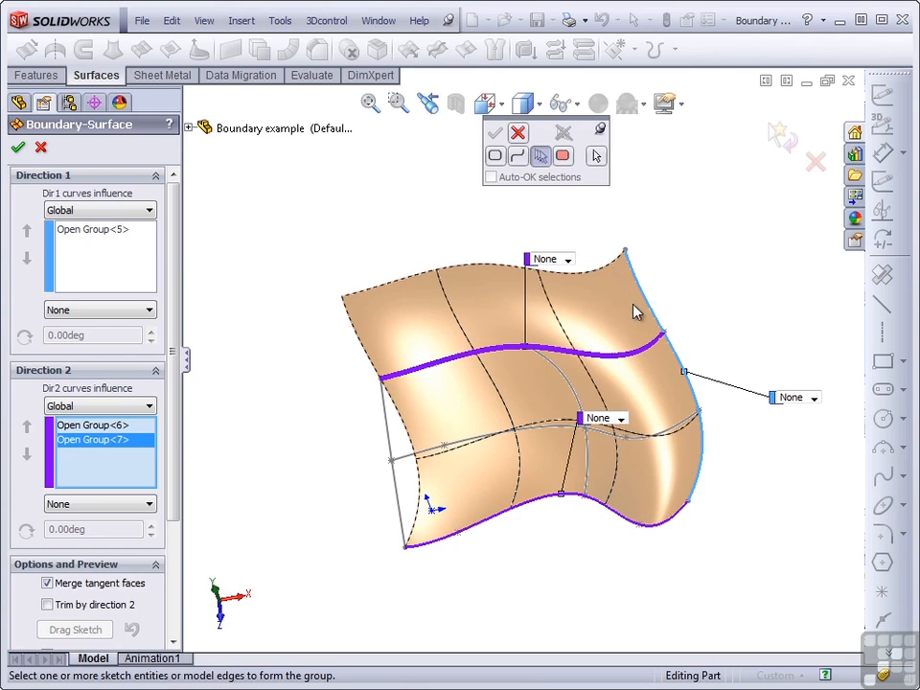
{"action": "mouse_move", "coordinate": [648, 353]}
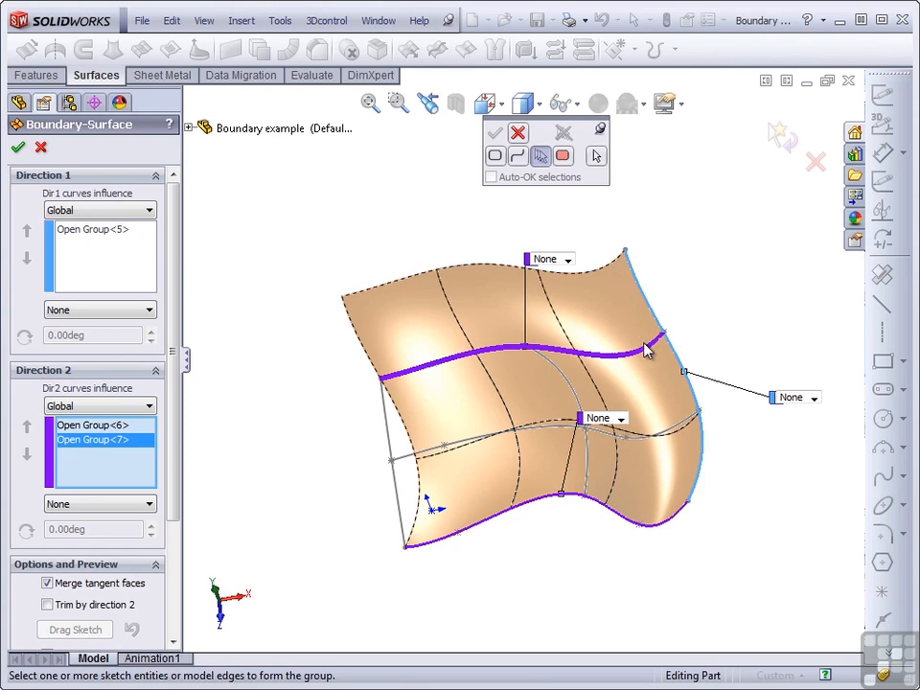
{"action": "mouse_move", "coordinate": [643, 311]}
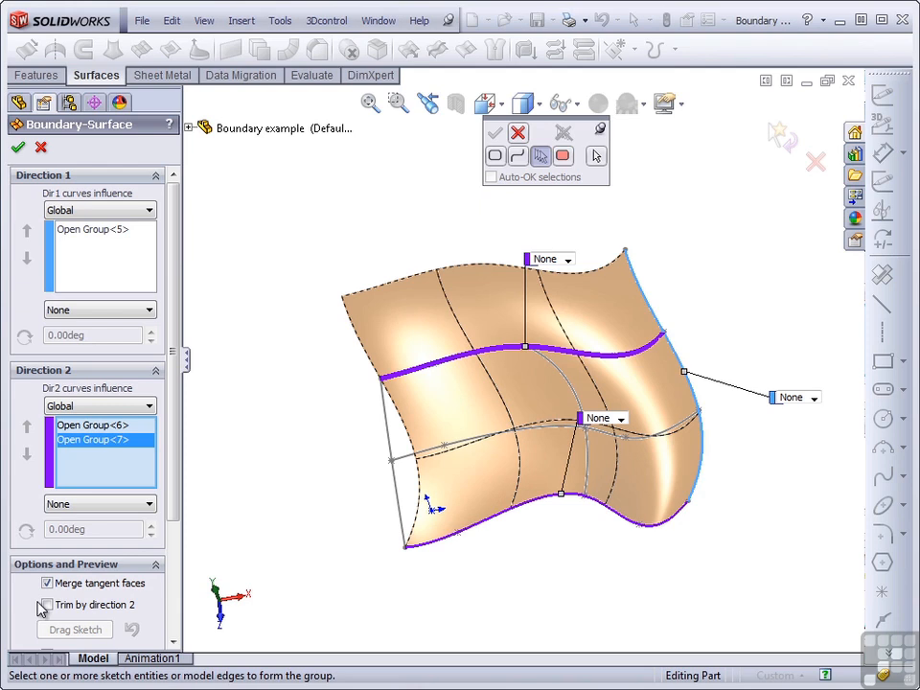
{"action": "left_click", "coordinate": [46, 606]}
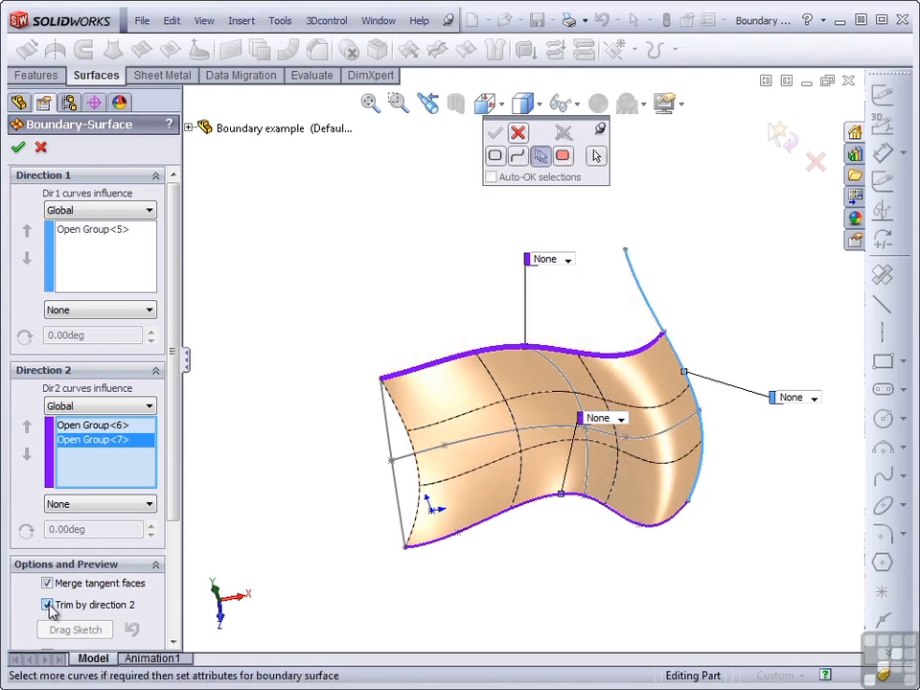
{"action": "left_click", "coordinate": [46, 606]}
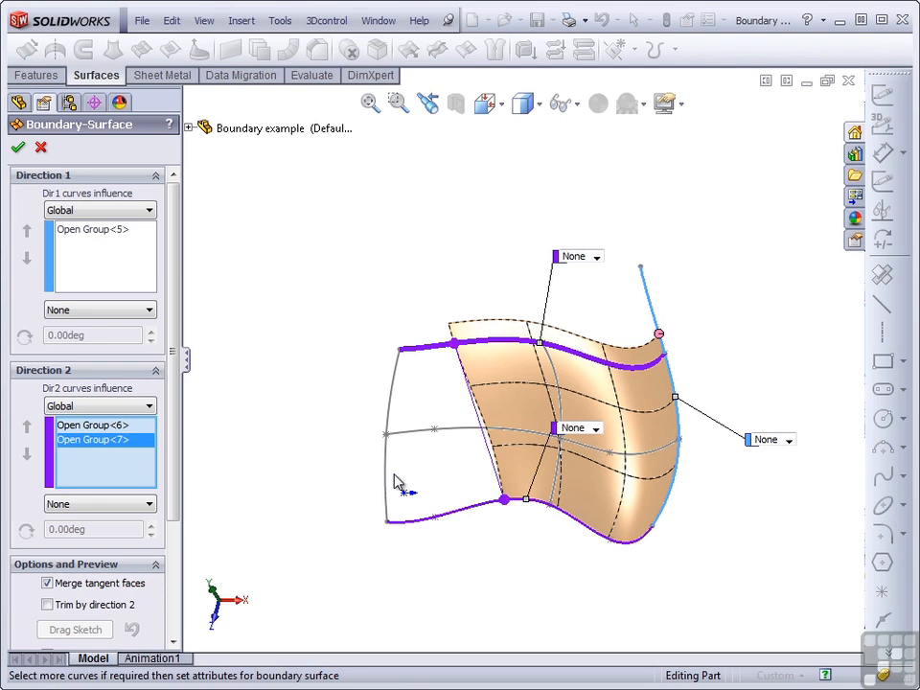
{"action": "mouse_move", "coordinate": [104, 221]}
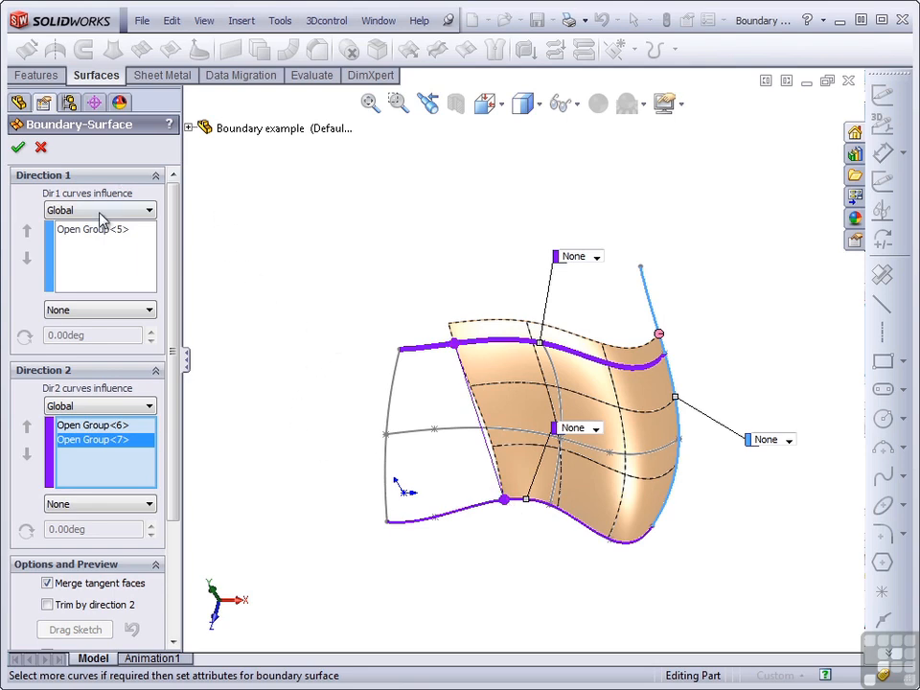
{"action": "mouse_move", "coordinate": [111, 254]}
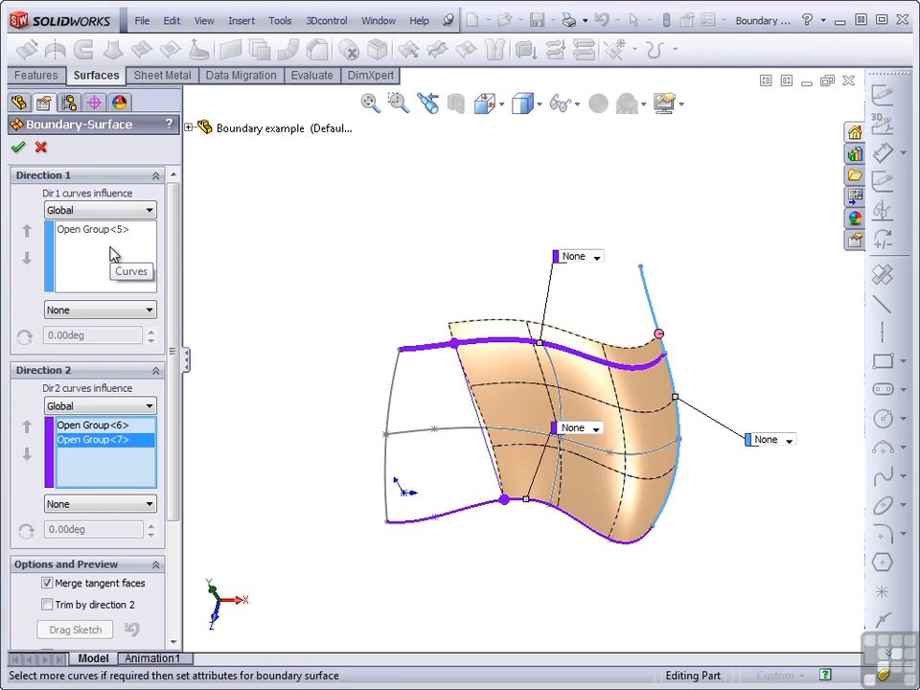
{"action": "mouse_move", "coordinate": [127, 278]}
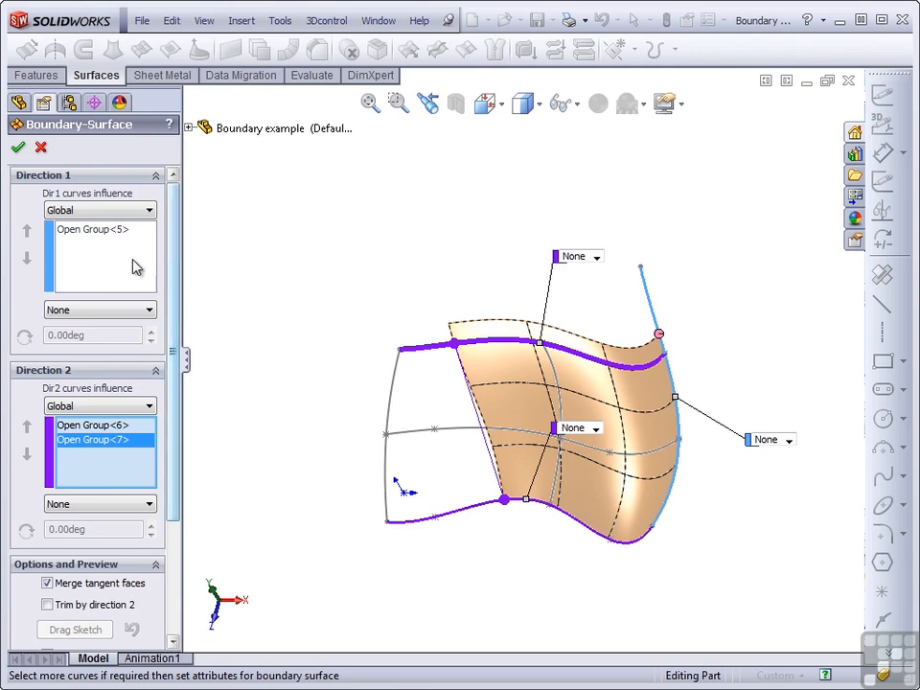
{"action": "mouse_move", "coordinate": [87, 234]}
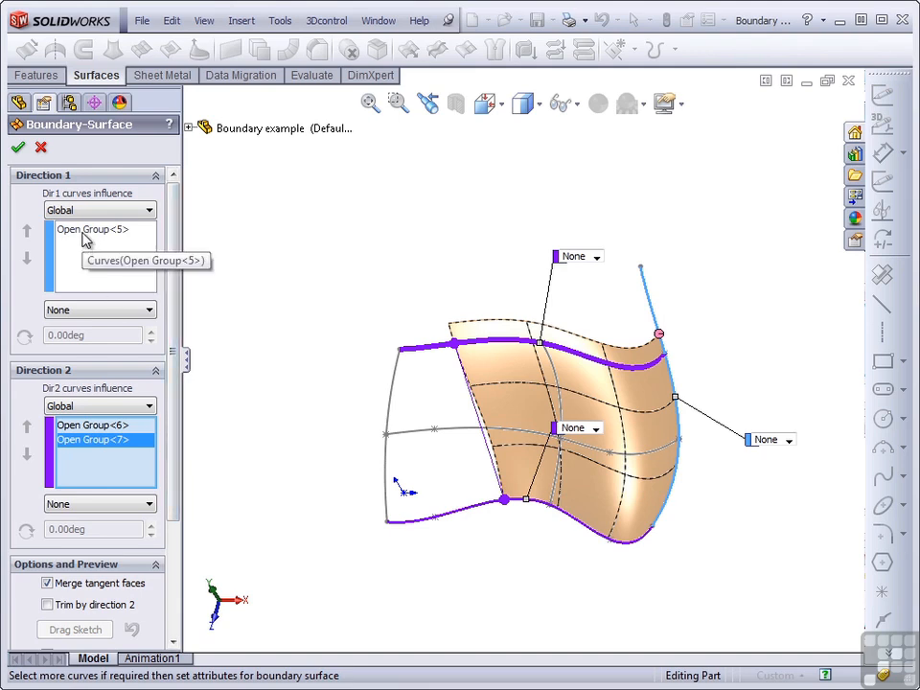